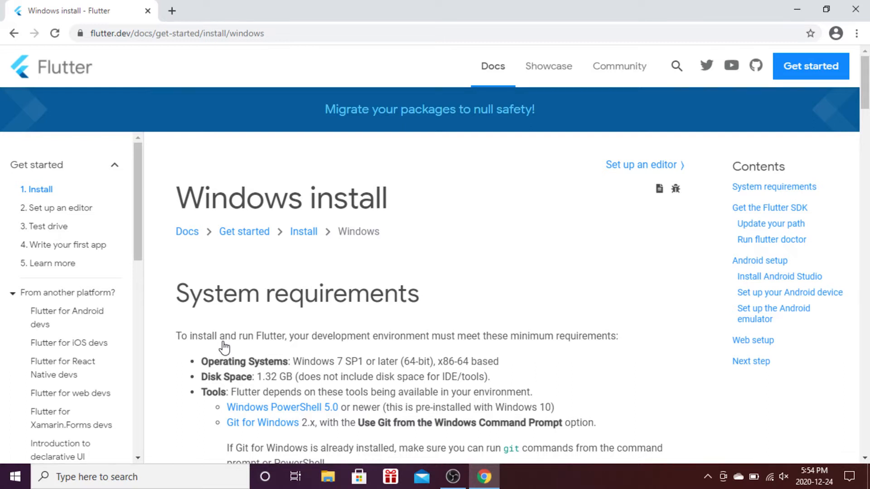
- Scroll the Flutter Windows guide to Install Android Studio and follow the Android Studio link
scroll("down", 3)
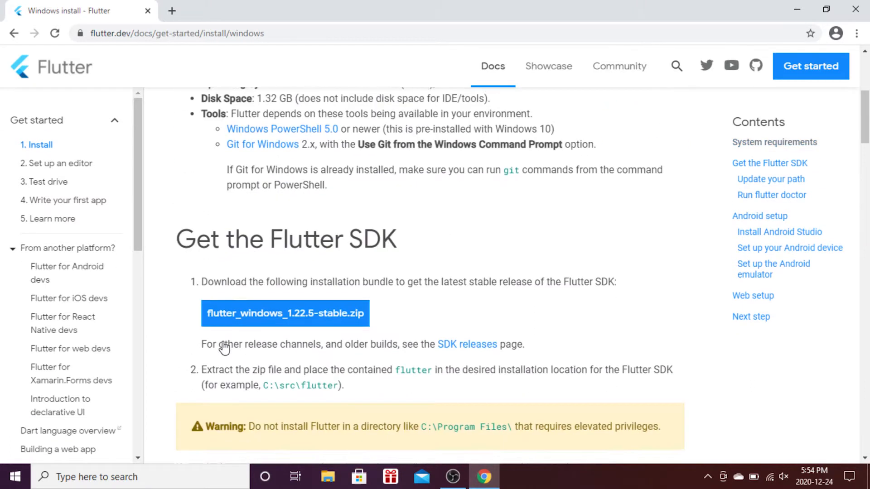
scroll("down", 3)
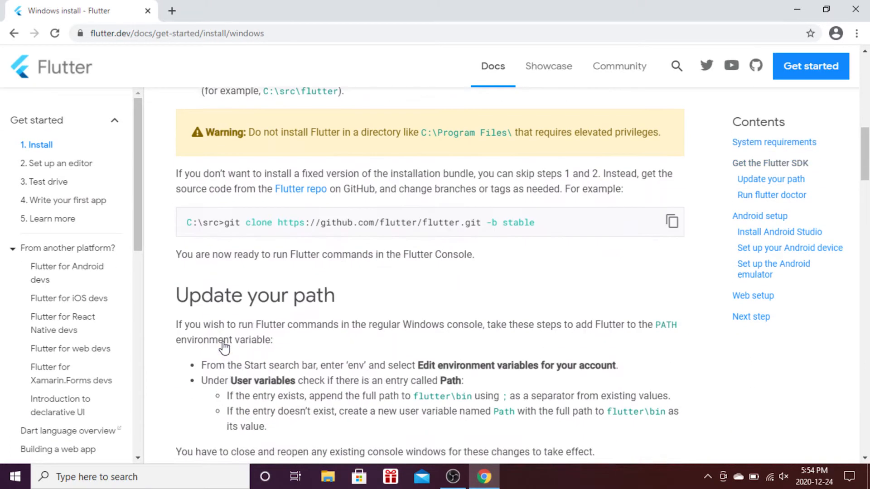
scroll("down", 3)
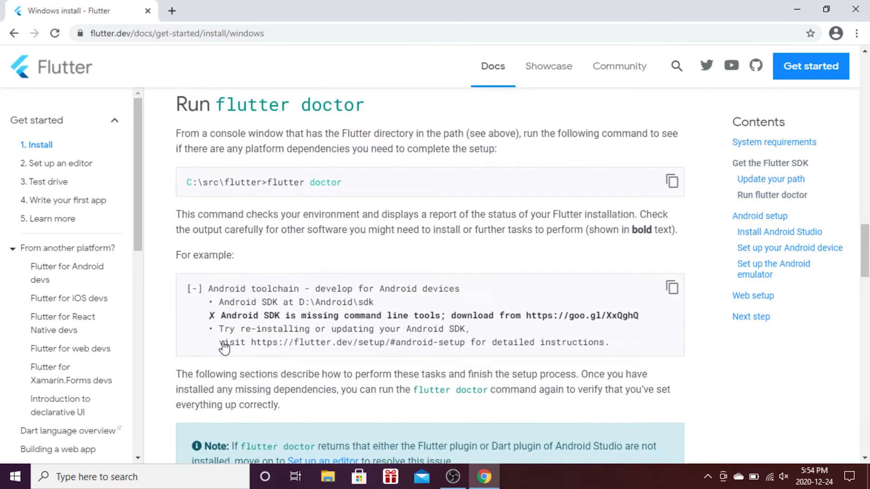
scroll("down", 3)
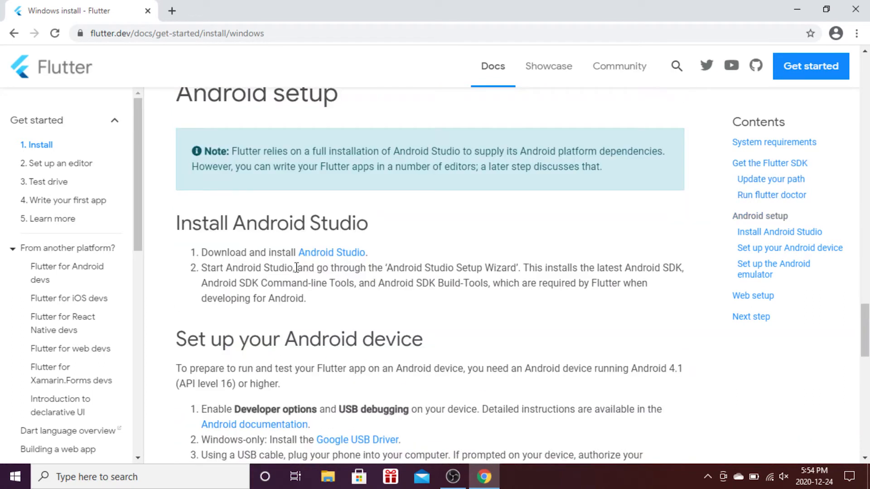
left_click(331, 252)
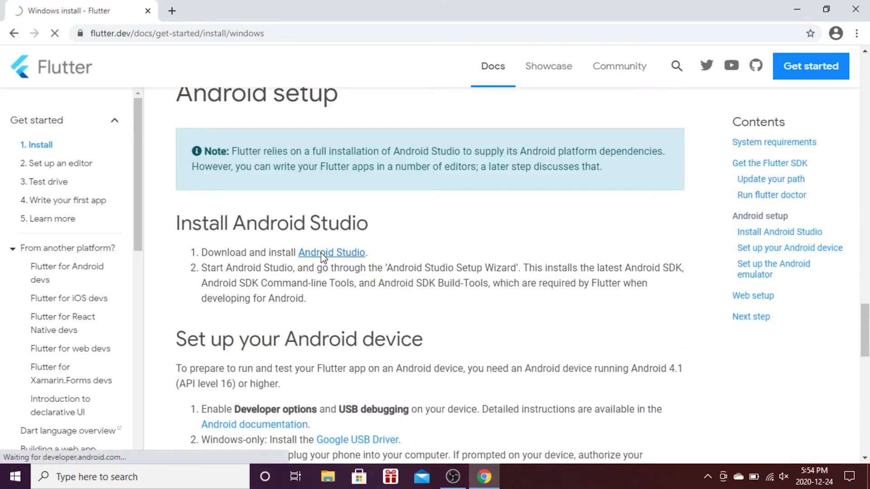
- Agree to the Android Studio terms and start downloading the Windows installer in Chrome
left_click(331, 253)
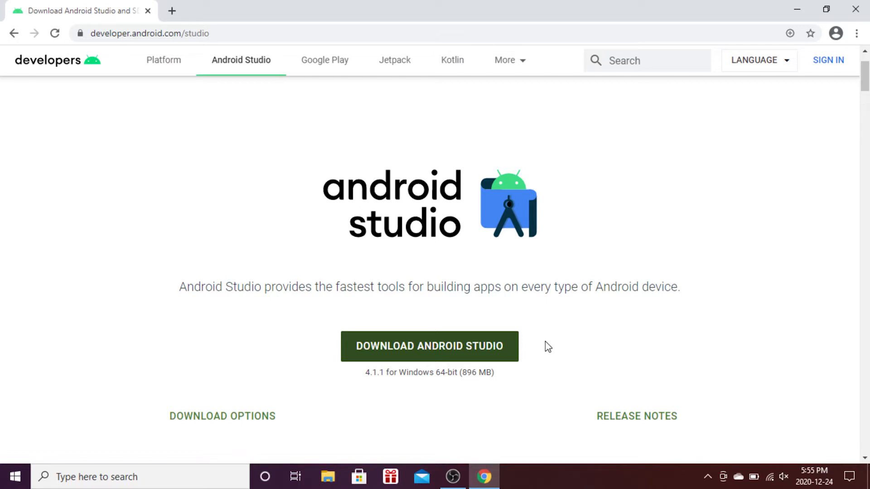
mouse_move(448, 365)
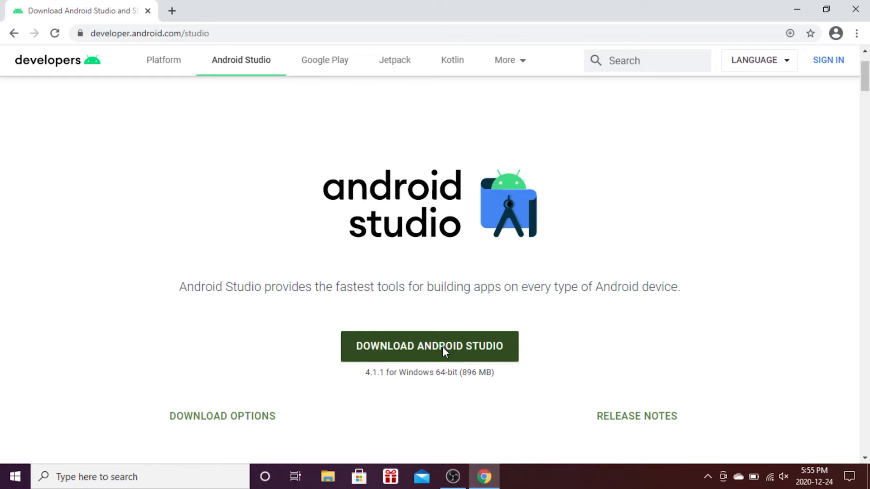
left_click(428, 346)
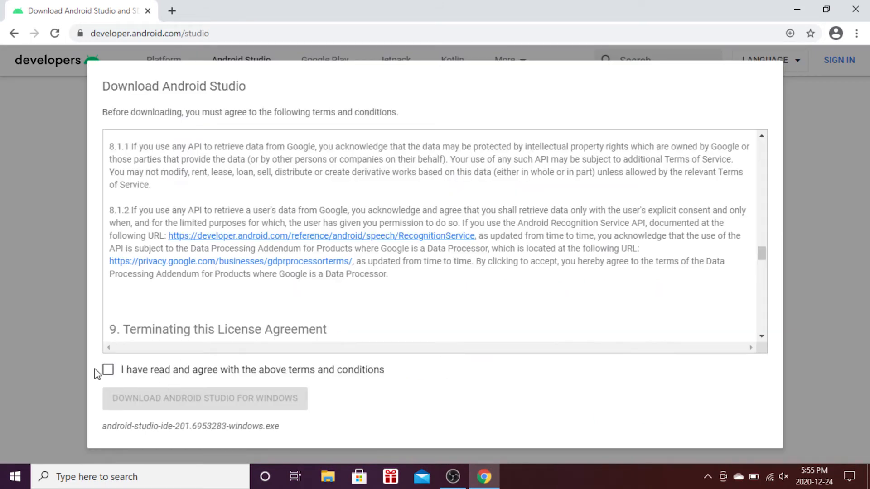
left_click(107, 370)
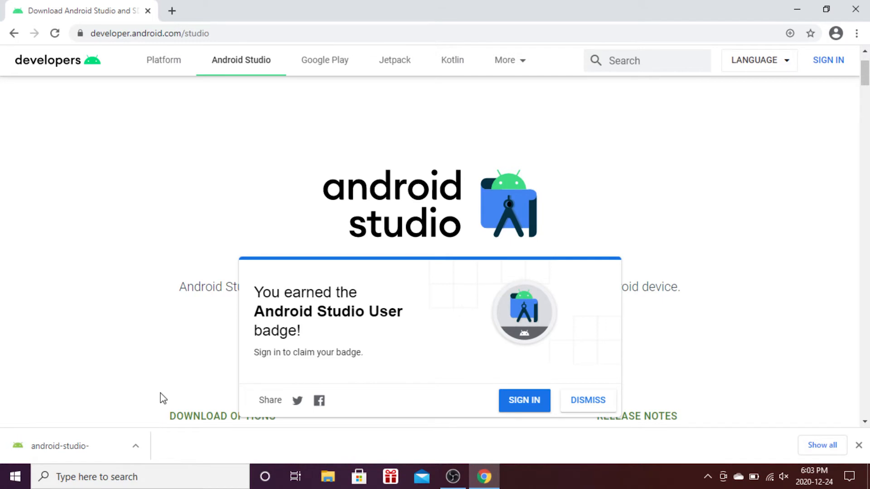
mouse_move(93, 445)
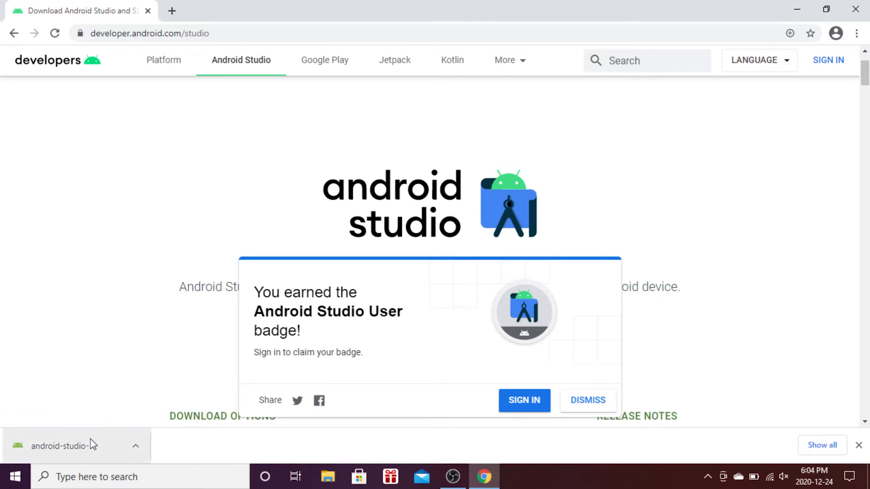
- Run the Android Studio installer with default components and location, then finish and launch it
left_click(61, 446)
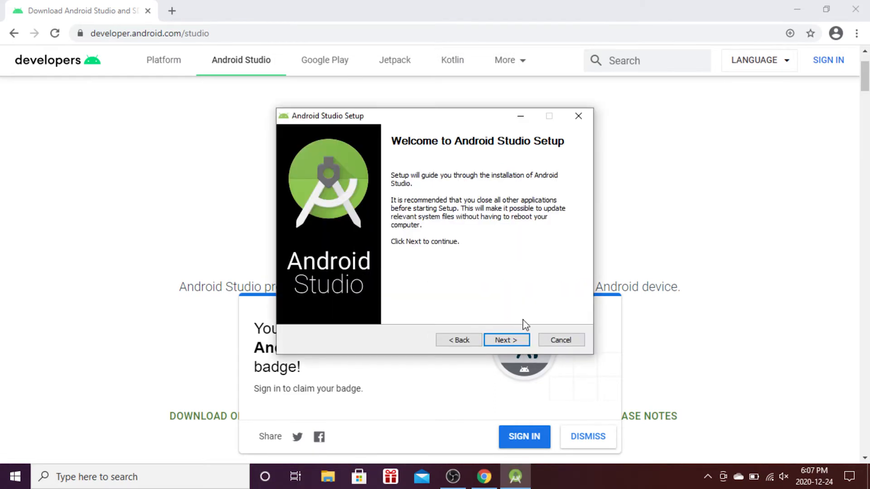
left_click(505, 341)
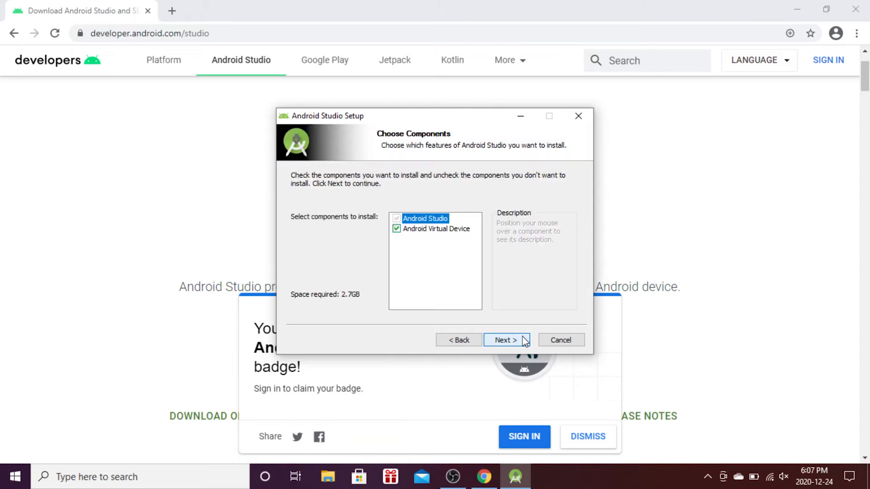
mouse_move(469, 245)
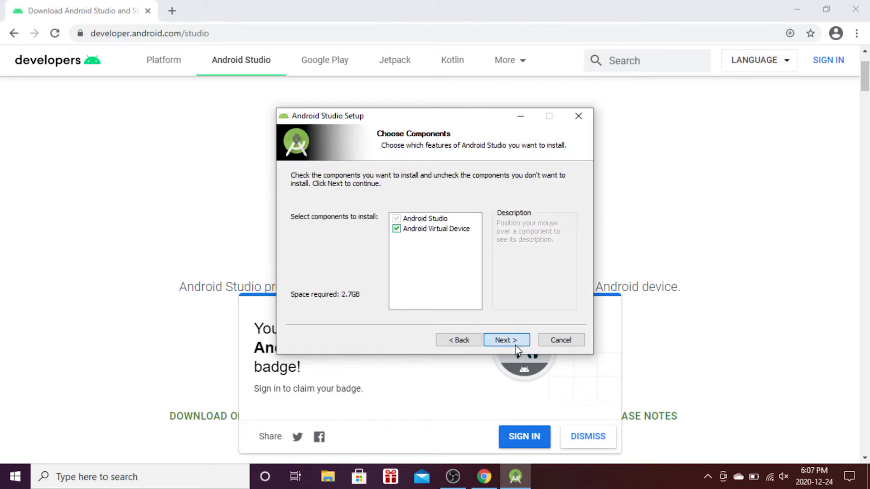
left_click(505, 340)
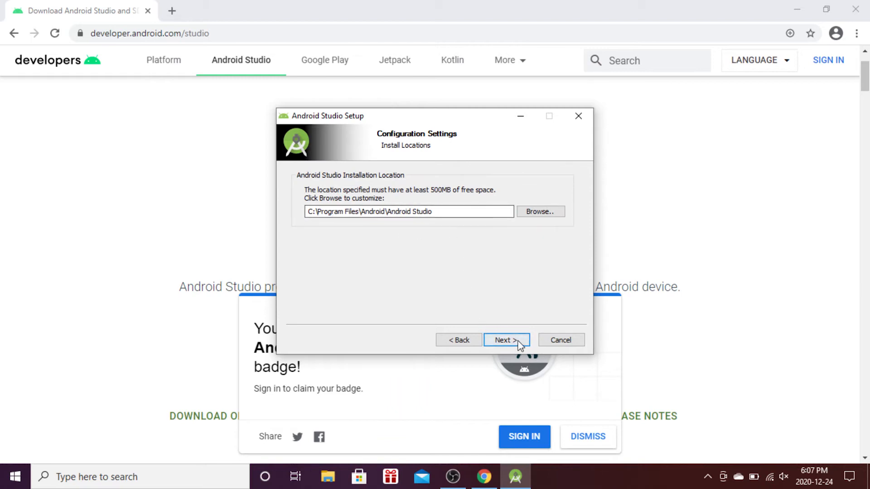
left_click(506, 340)
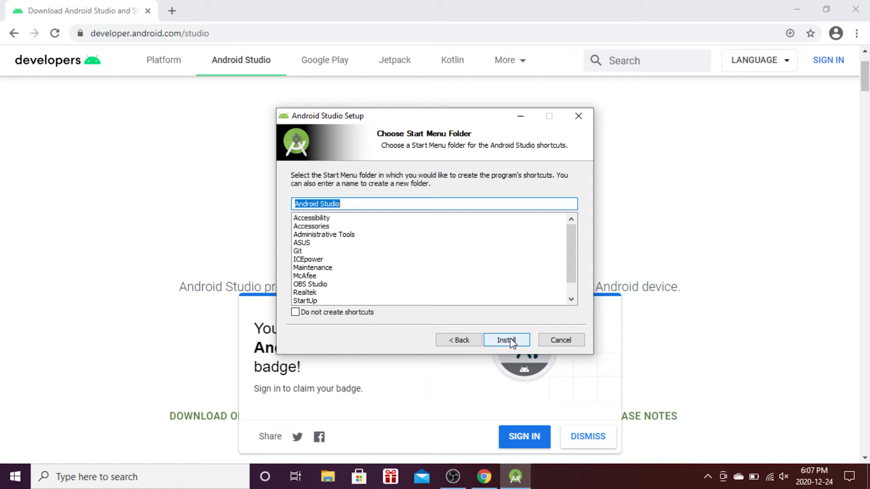
left_click(506, 340)
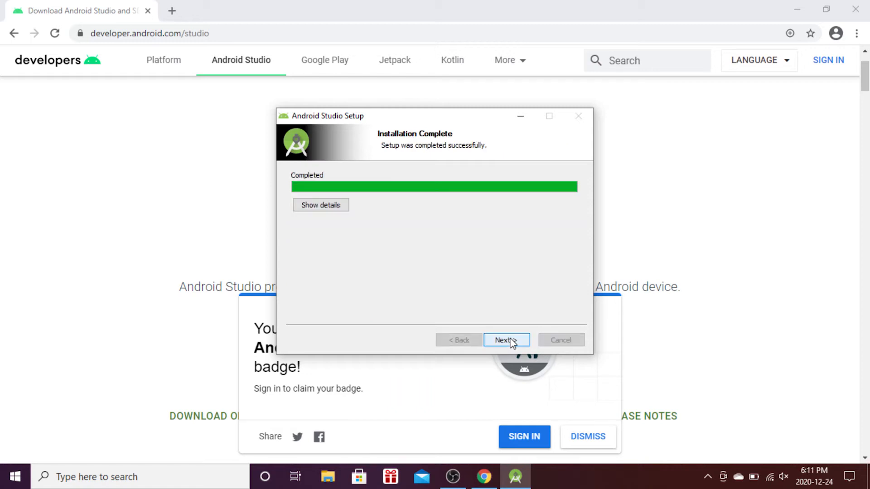
left_click(505, 341)
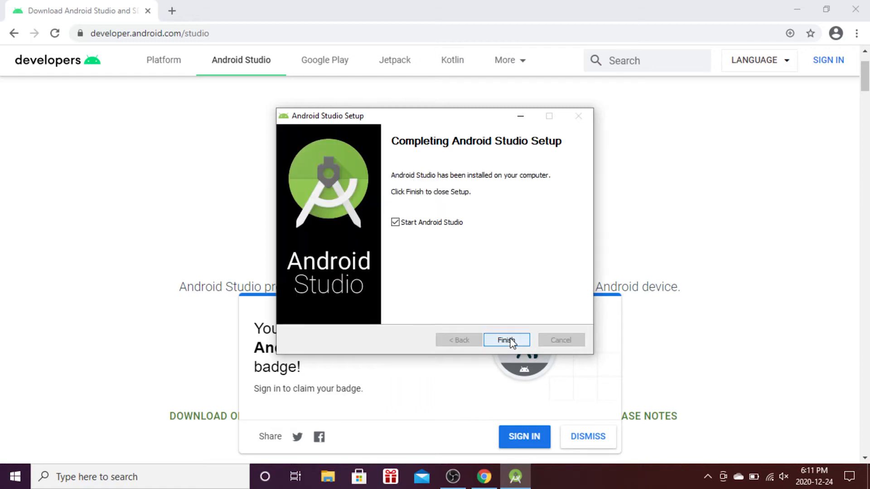
left_click(506, 339)
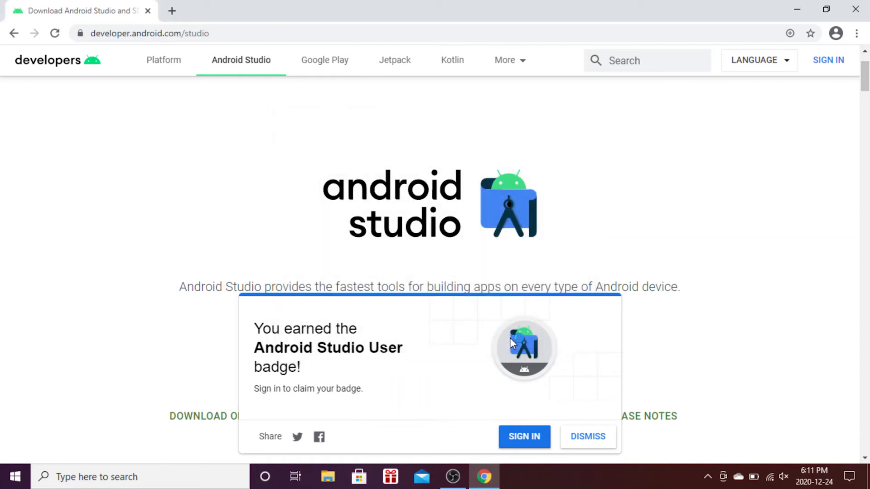
mouse_move(860, 10)
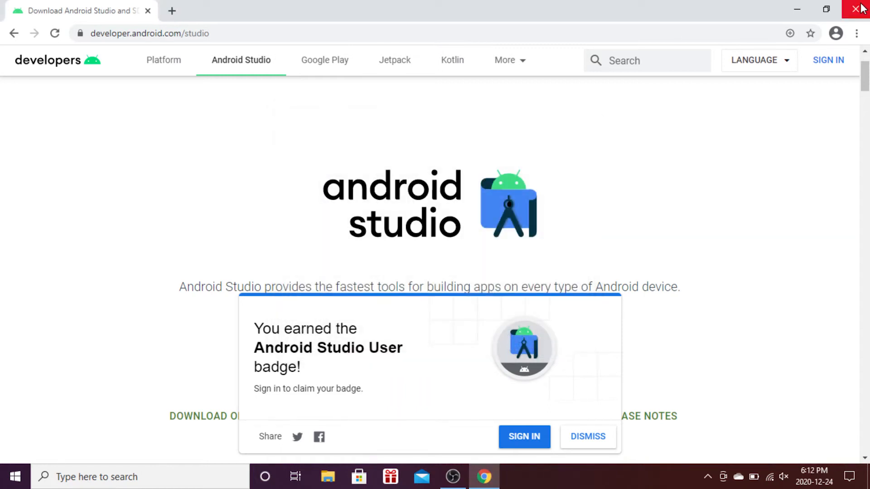
- Close Chrome, skip importing previous settings, and decline sending usage data to Google
left_click(860, 9)
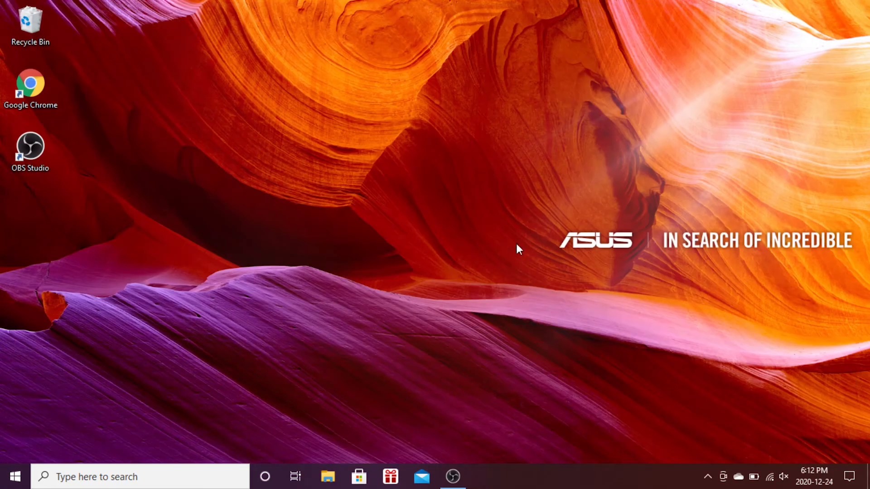
left_click(483, 476)
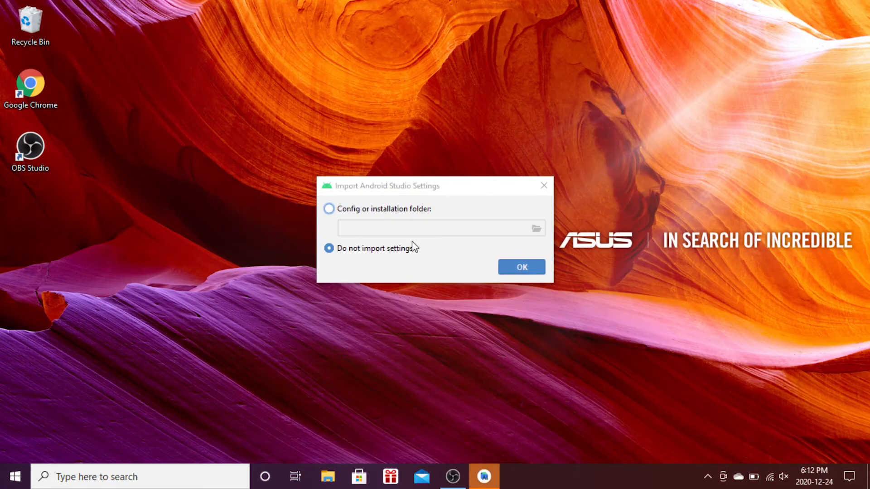
left_click(521, 267)
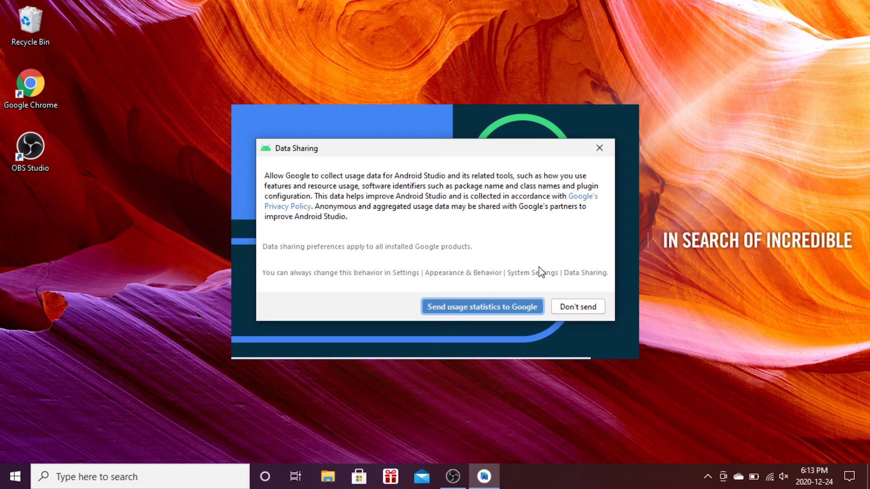
mouse_move(594, 318)
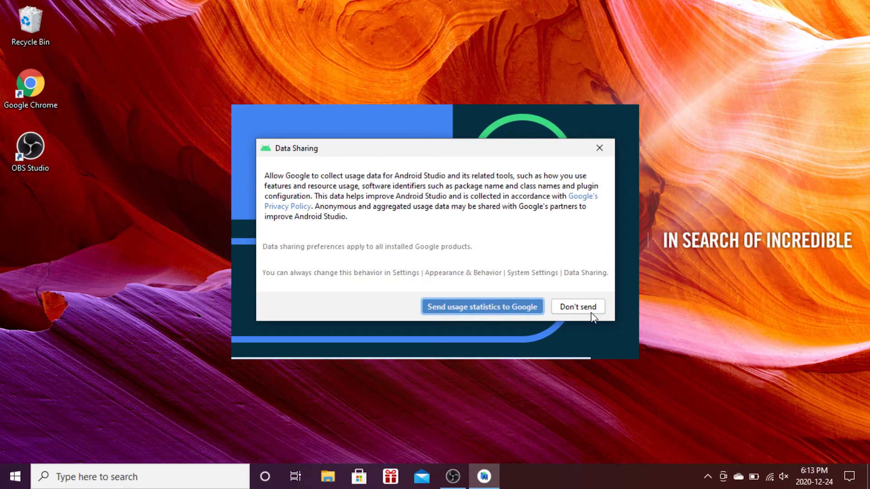
left_click(577, 306)
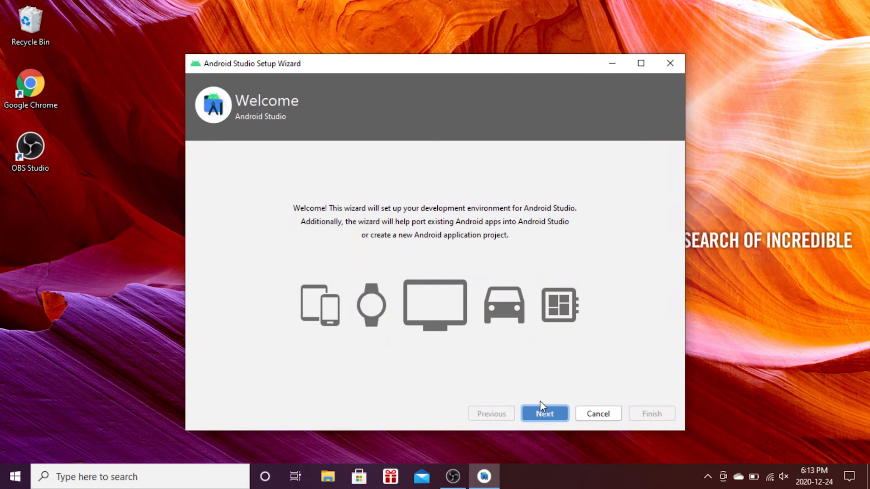
- Choose the Standard install type and the Darcula theme, advancing to Verify Settings
left_click(544, 413)
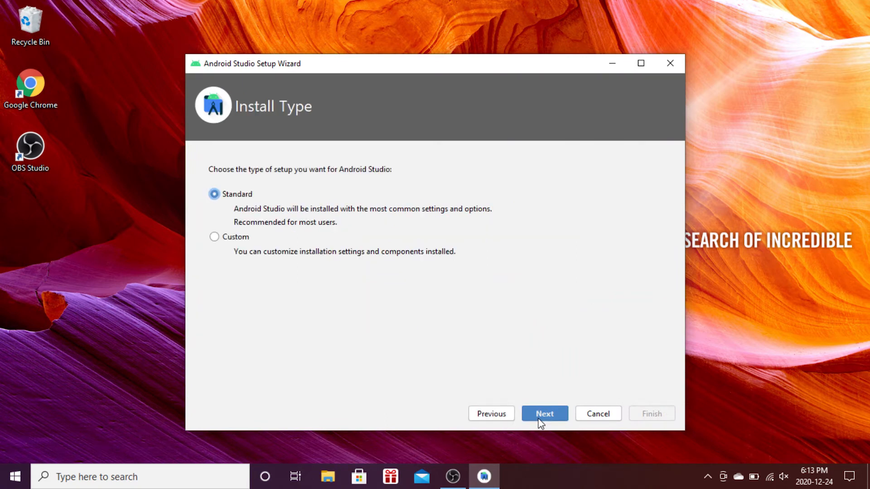
mouse_move(382, 304)
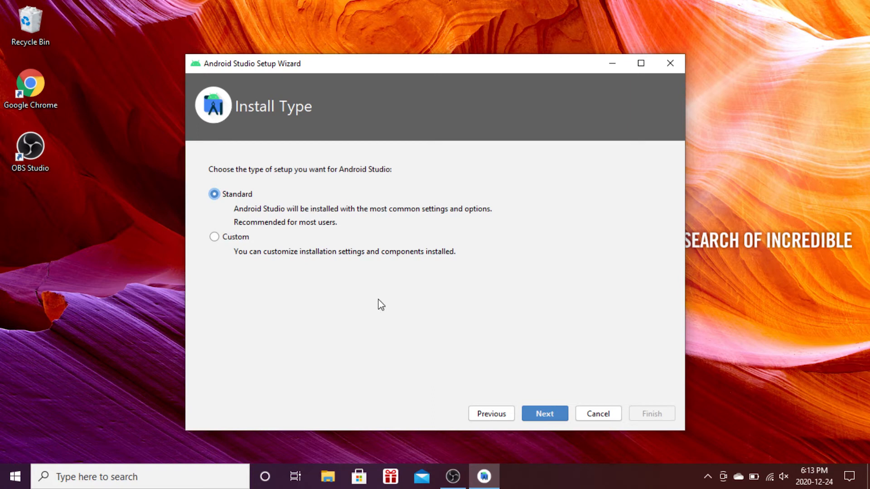
mouse_move(544, 414)
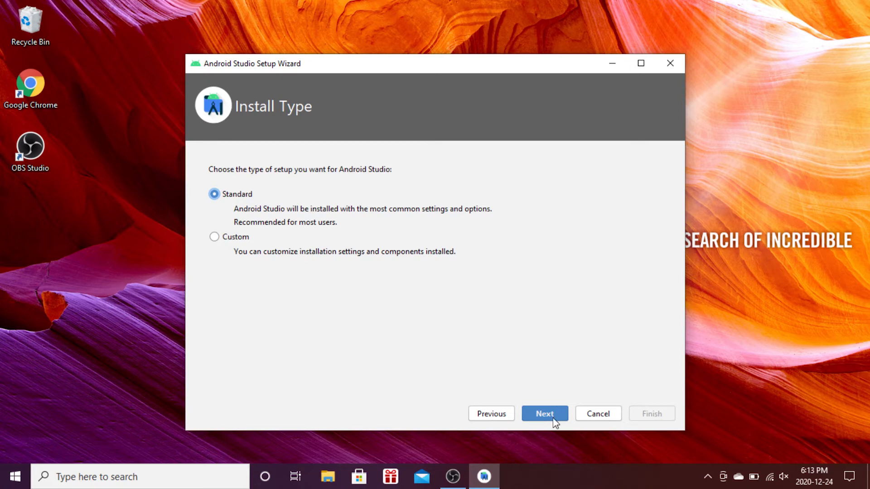
left_click(544, 413)
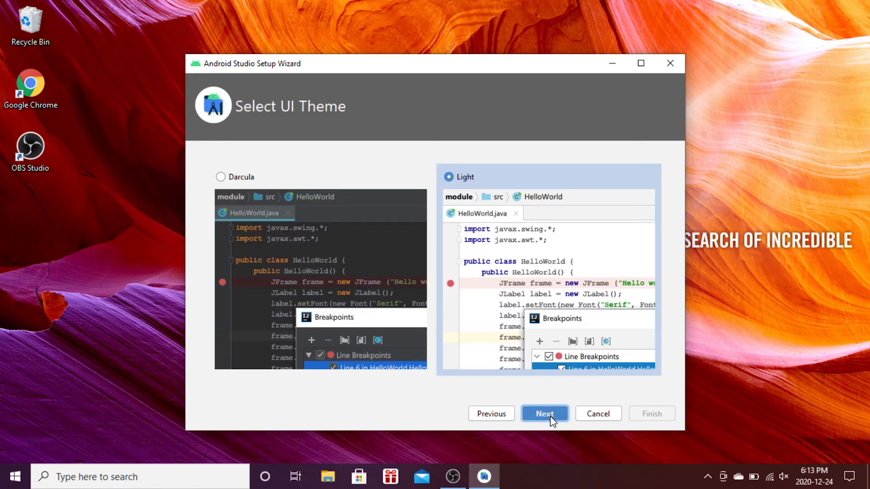
mouse_move(550, 404)
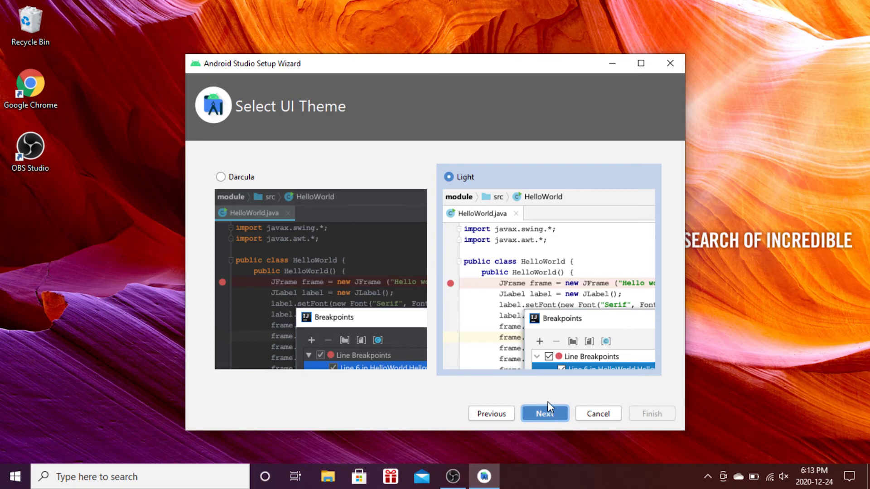
left_click(221, 176)
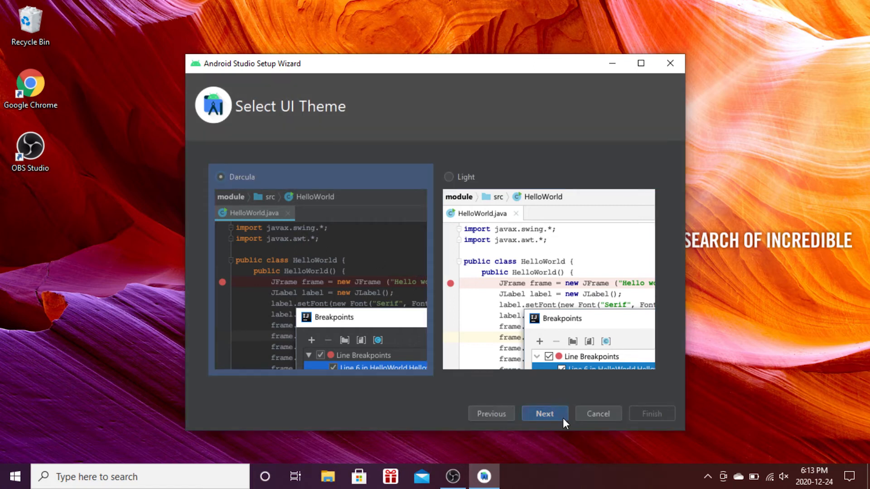
left_click(544, 414)
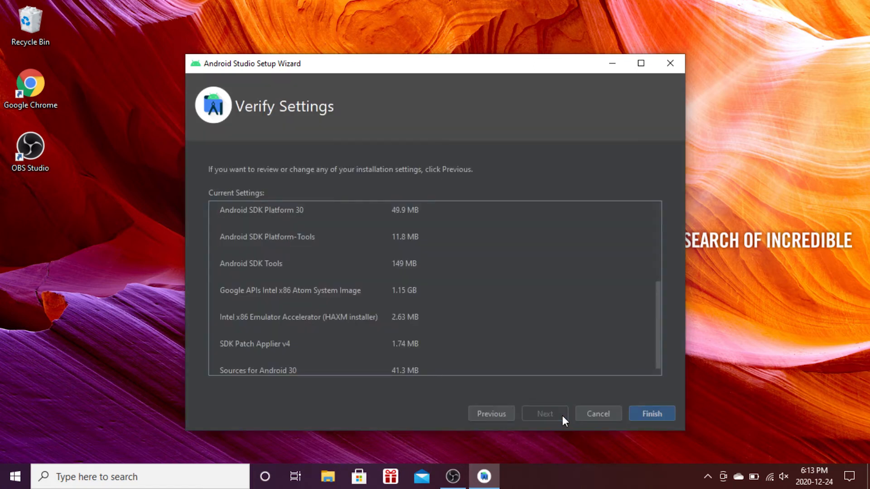
mouse_move(652, 414)
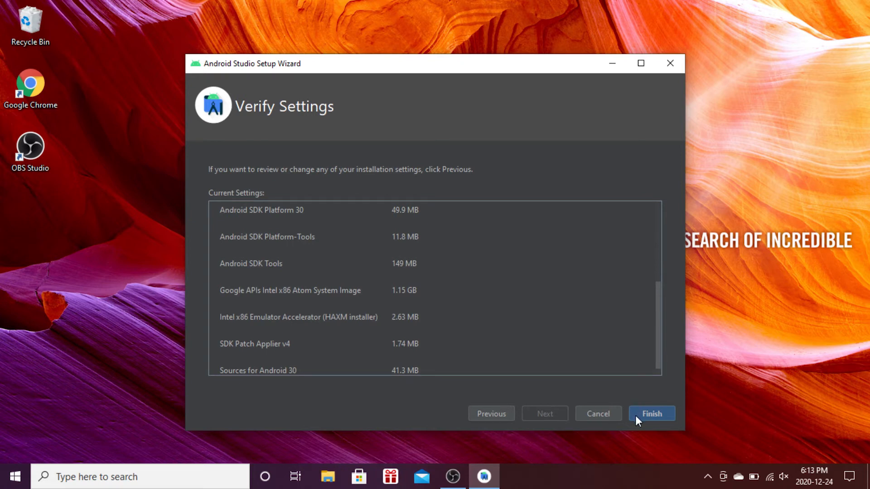
- Download the listed SDK components with the detailed log shown, then close the wizard
left_click(651, 413)
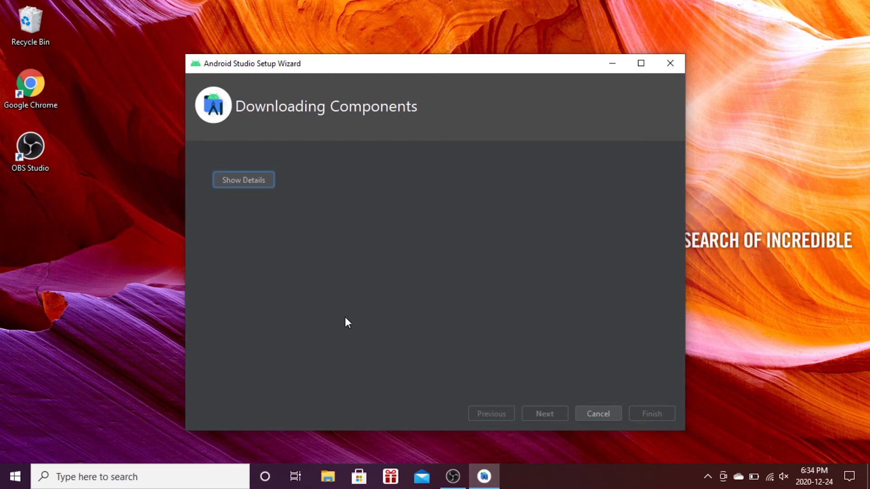
left_click(243, 180)
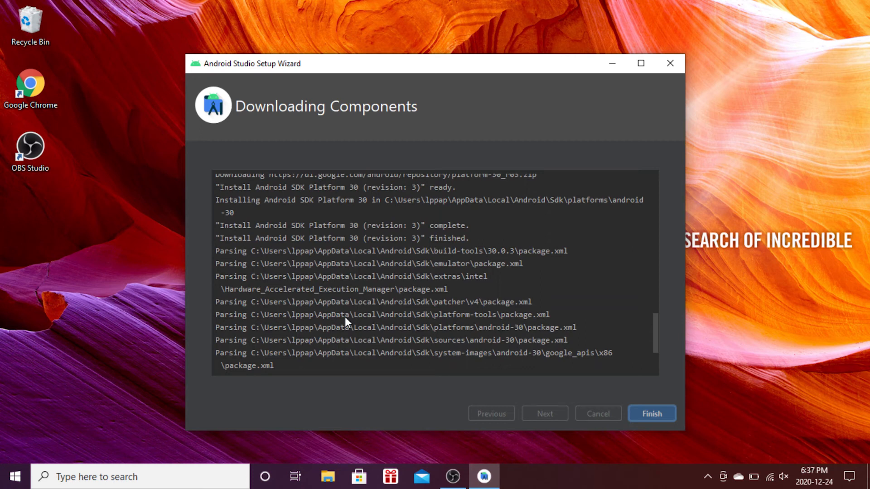
mouse_move(552, 368)
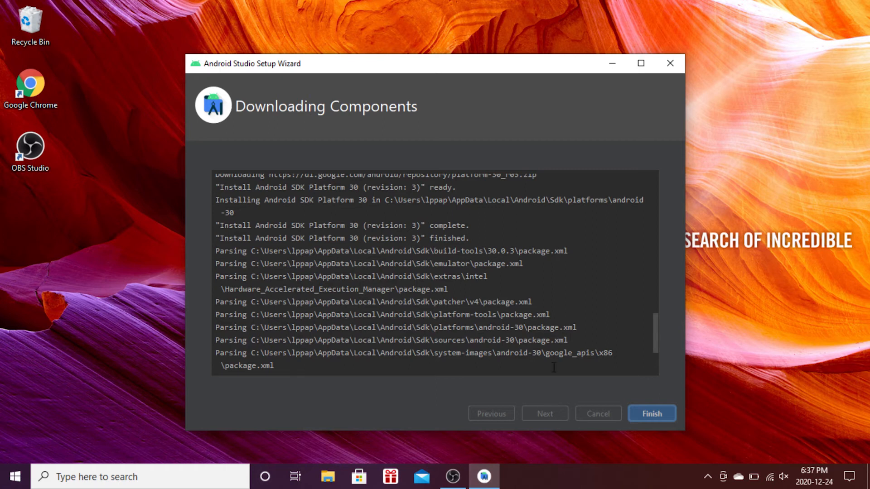
left_click(651, 414)
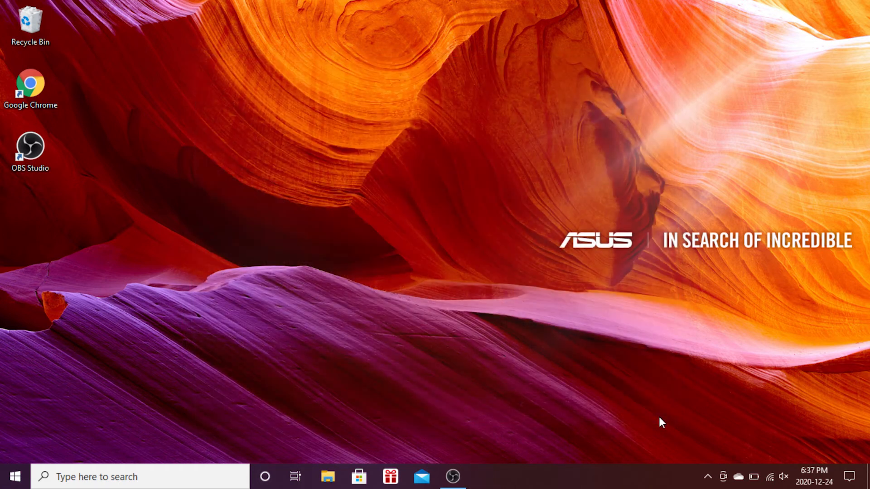
- Bring up the welcome screen and choose Configure > Settings for new projects
left_click(482, 476)
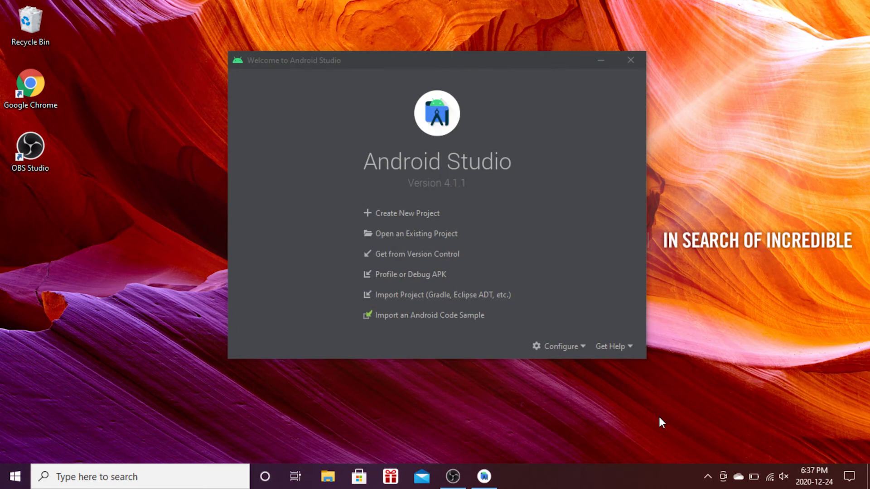
mouse_move(569, 361)
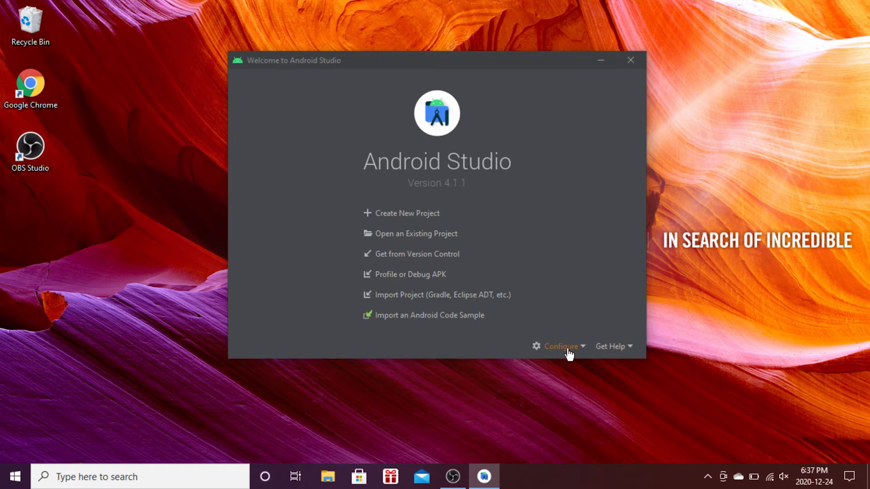
left_click(561, 346)
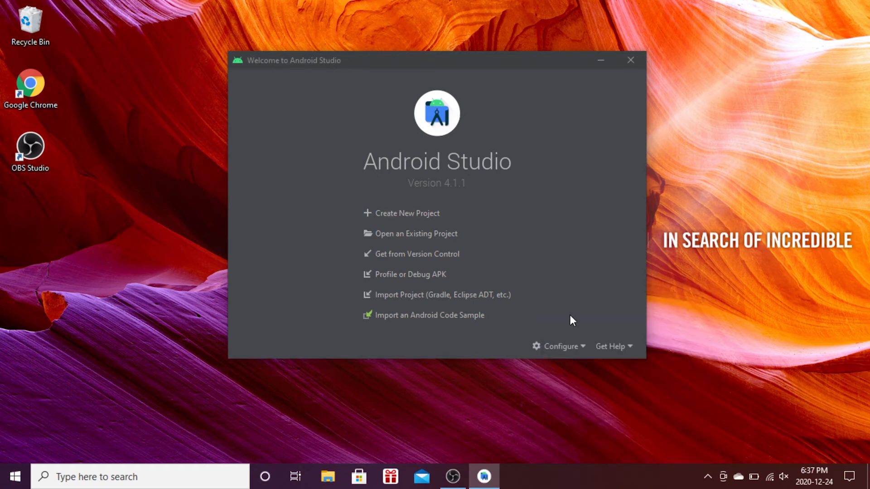
left_click(560, 346)
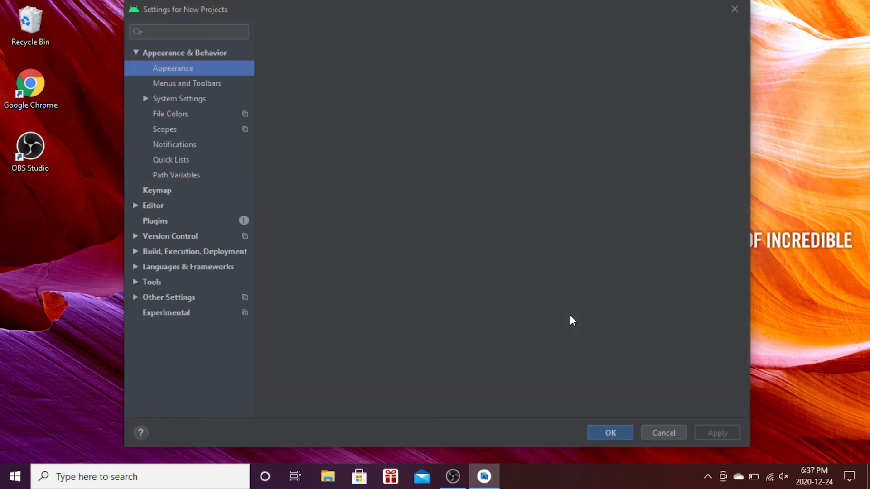
- Select Plugins in Settings for New Projects and let the Marketplace list load
left_click(173, 67)
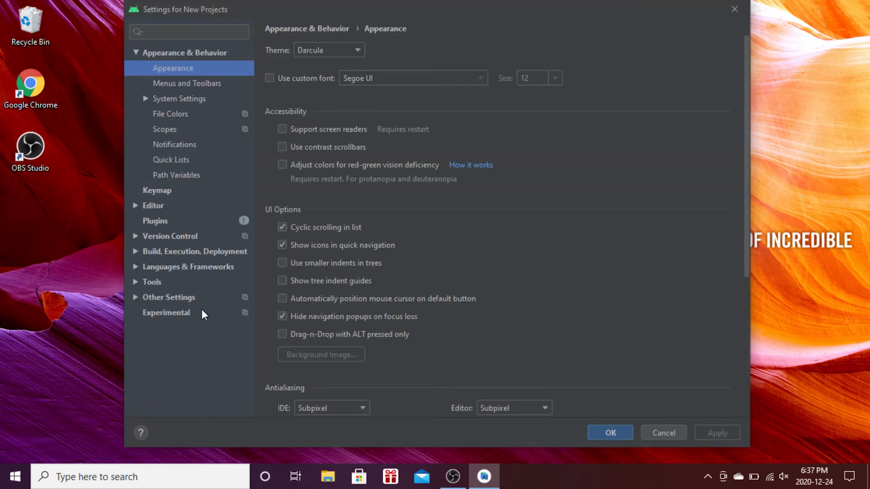
left_click(156, 221)
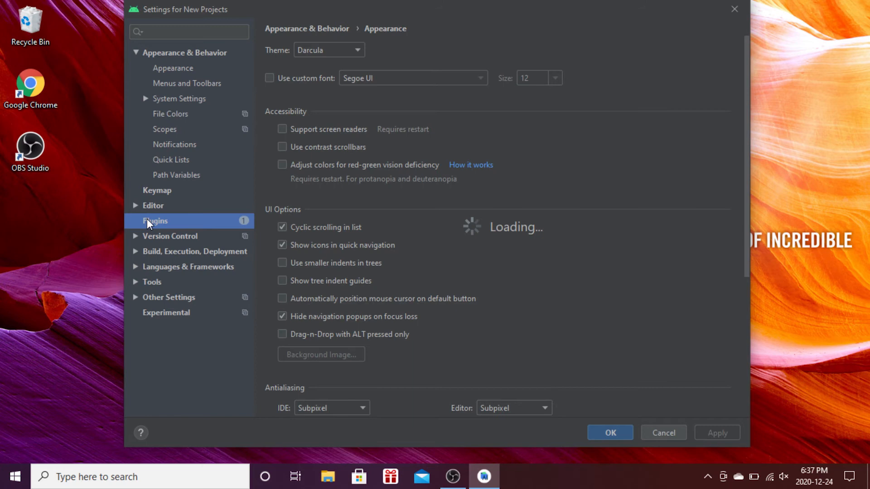
left_click(156, 221)
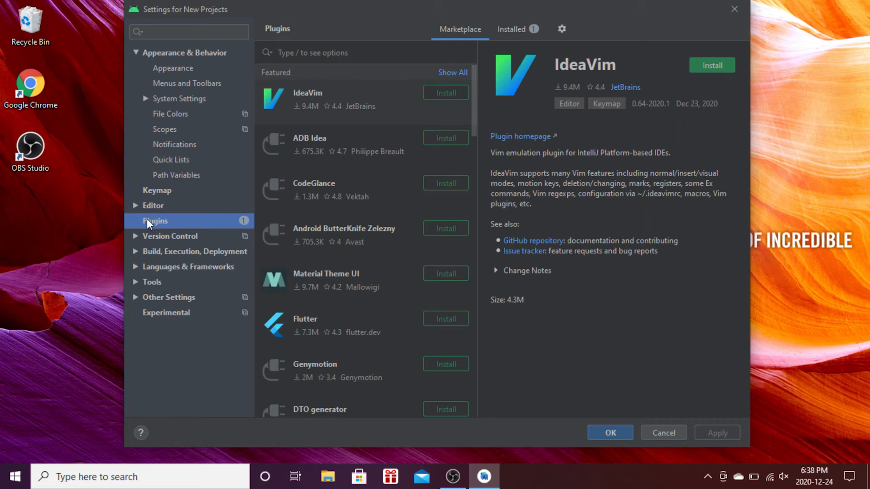
mouse_move(184, 222)
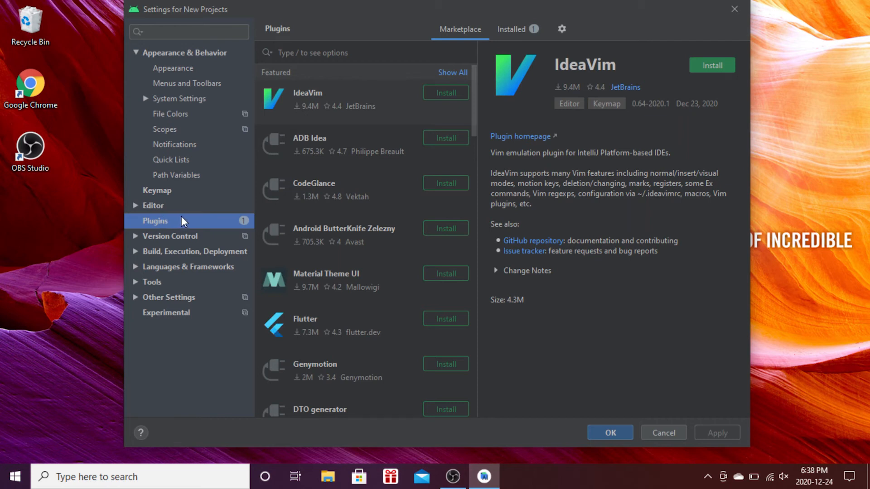
mouse_move(361, 42)
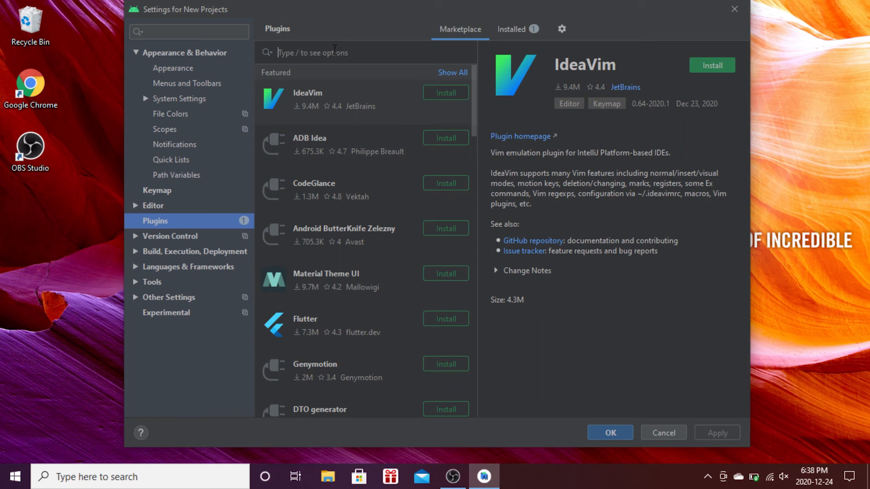
- Search the Marketplace for 'flutter', install the Flutter plugin, and accept the privacy note
type("flutter")
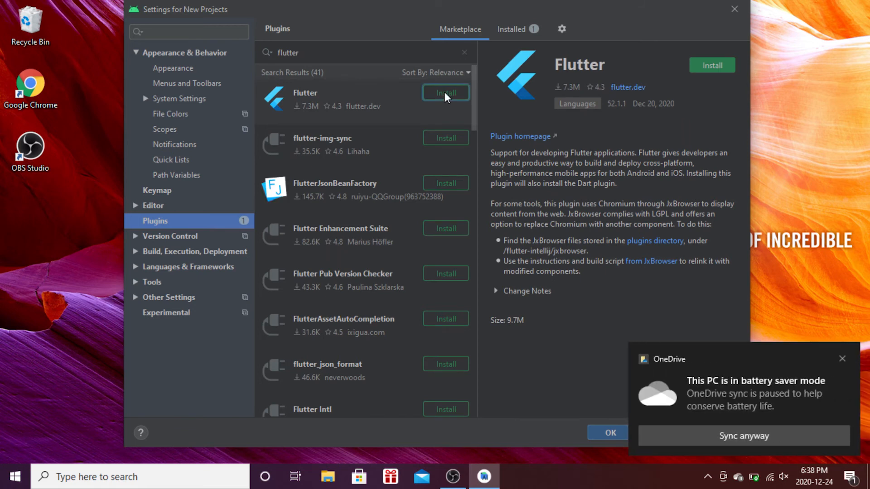
left_click(445, 92)
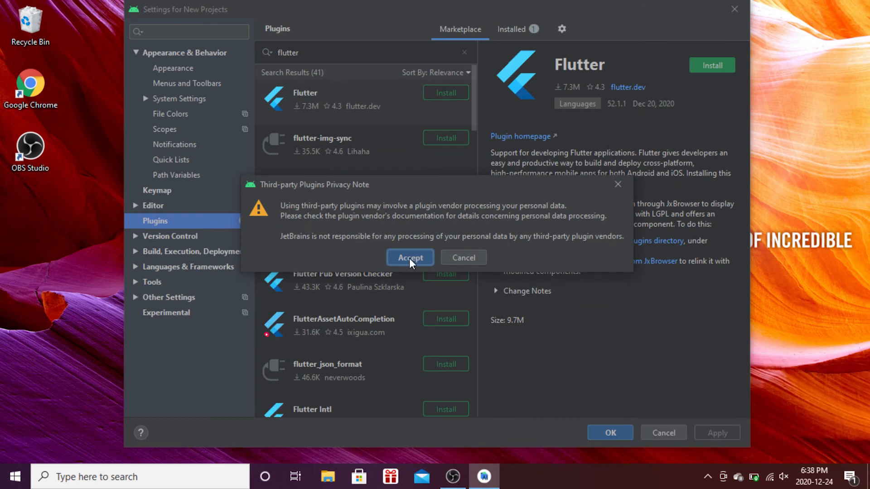
left_click(410, 257)
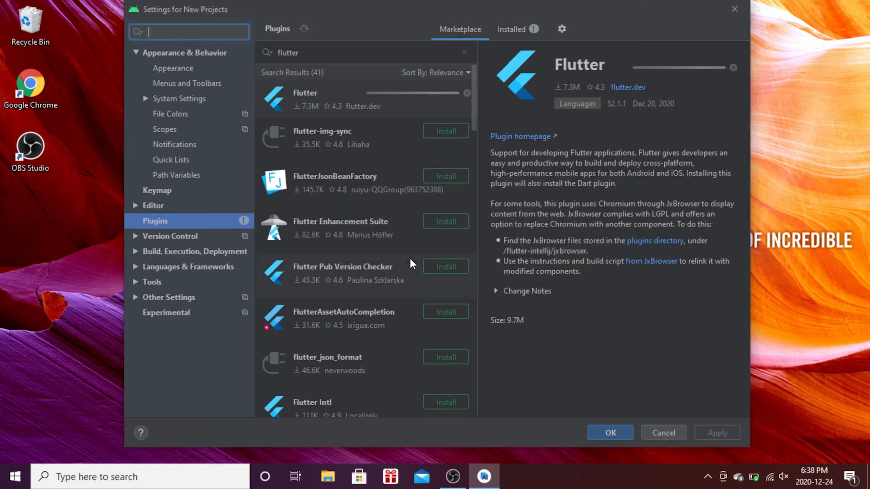
- Let the Flutter plugin finish downloading, then confirm Restart IDE
left_click(445, 95)
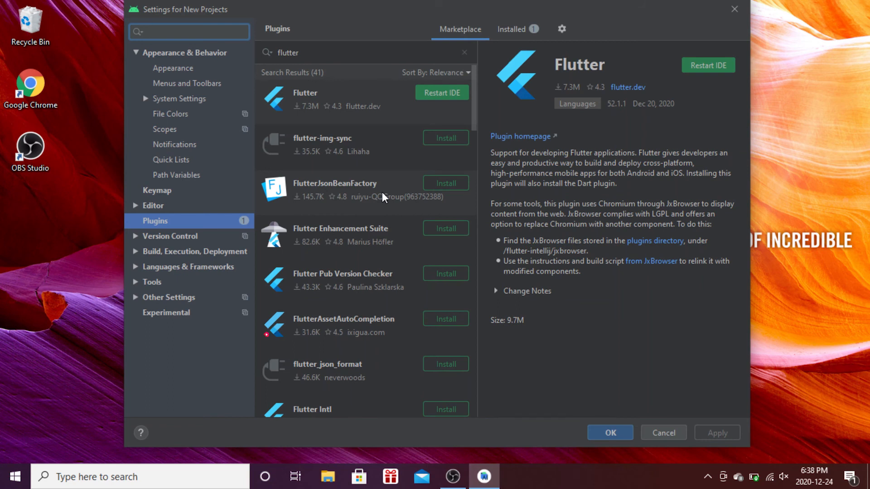
mouse_move(708, 65)
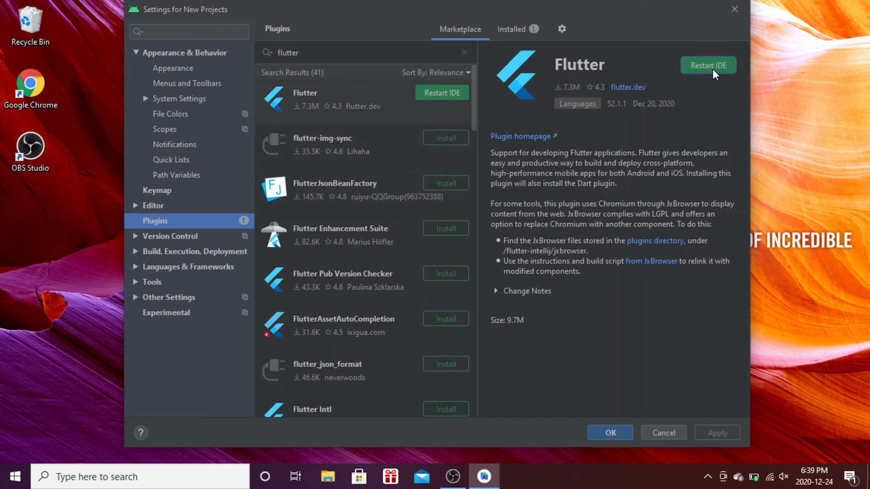
left_click(708, 65)
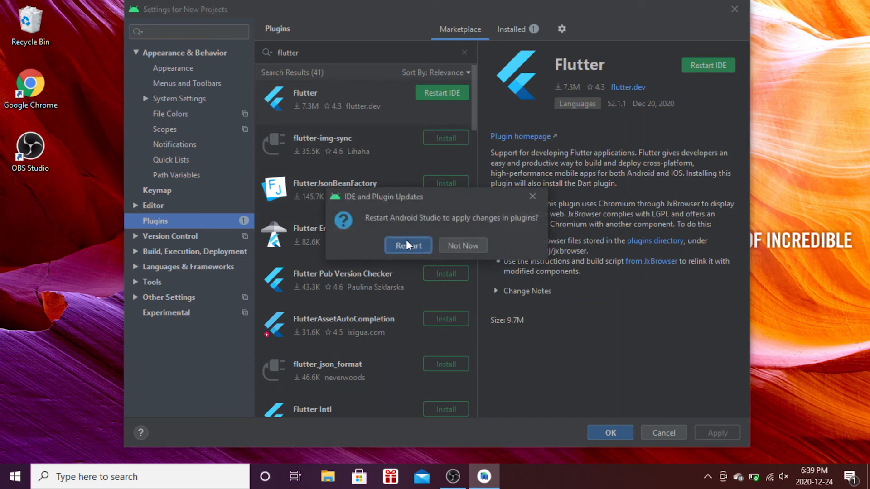
left_click(408, 245)
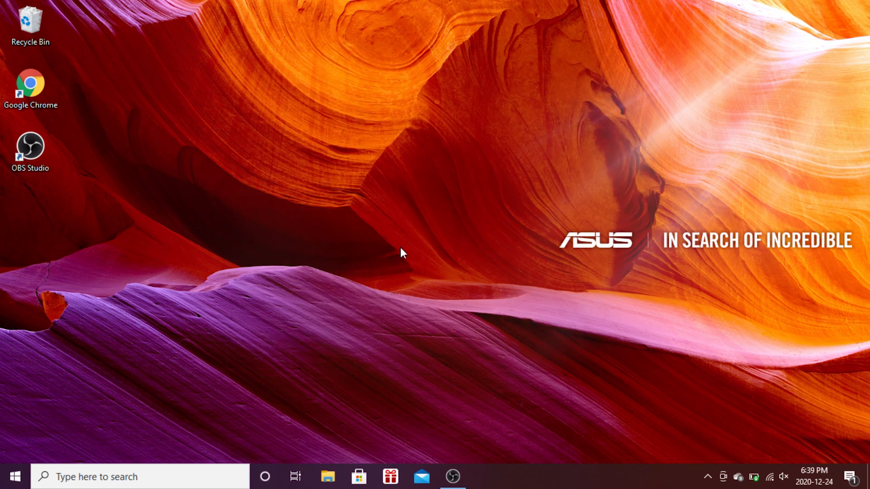